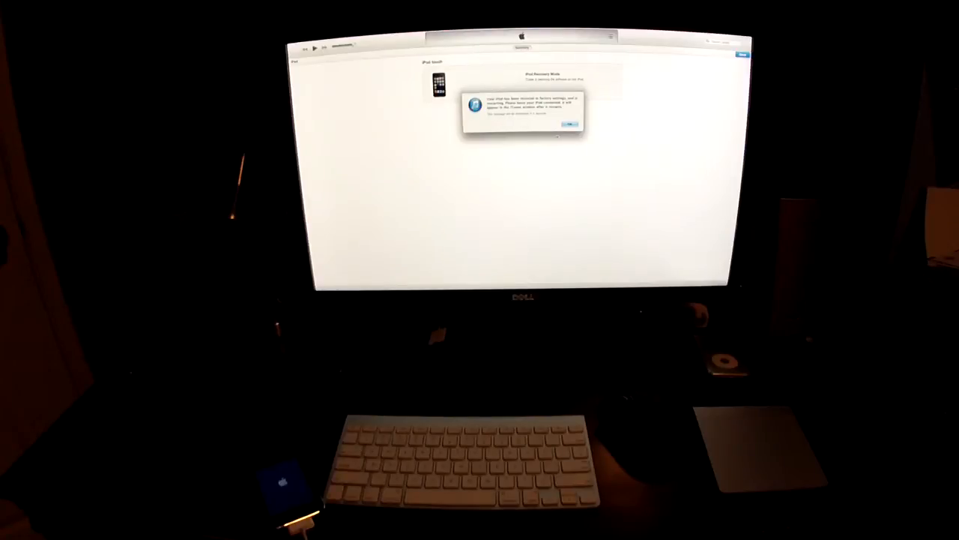
# Step: Dismiss the alert saying the iPod was restored to factory settings
pyautogui.click(569, 124)
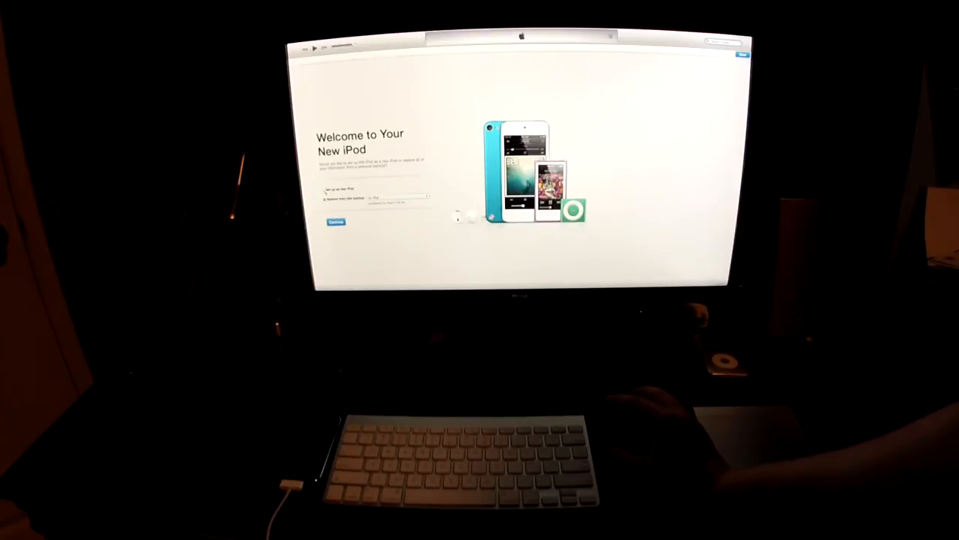
# Step: Choose 'Set up as new iPod' on the Welcome screen and continue
pyautogui.click(328, 198)
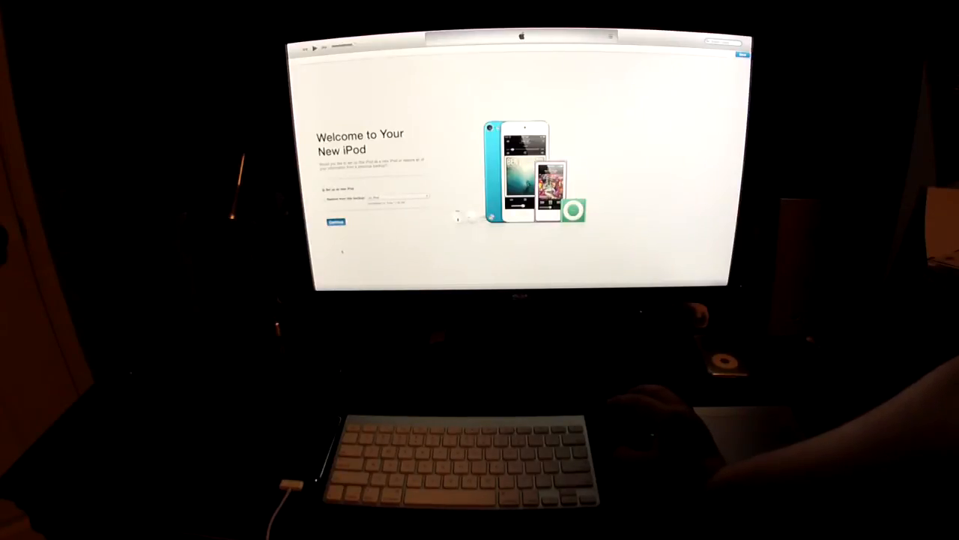
pyautogui.click(335, 221)
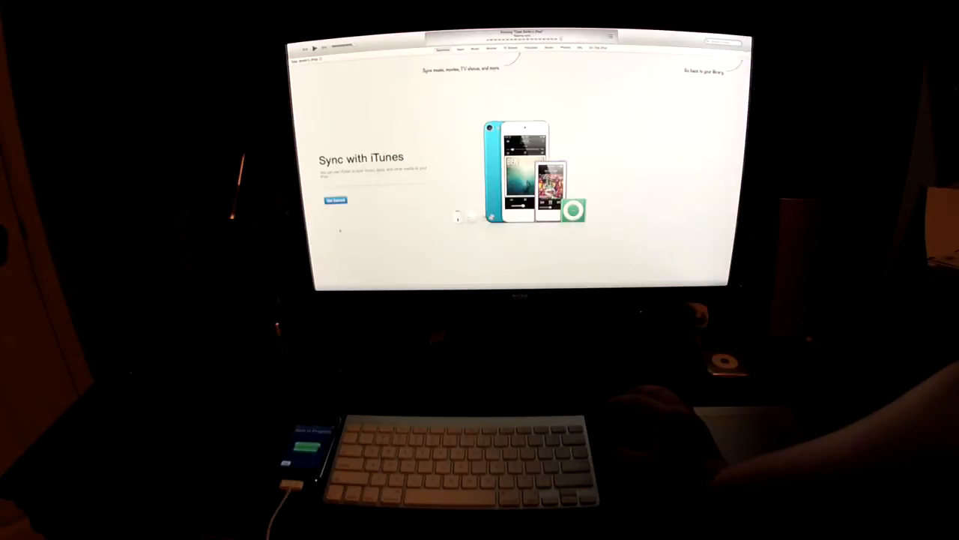